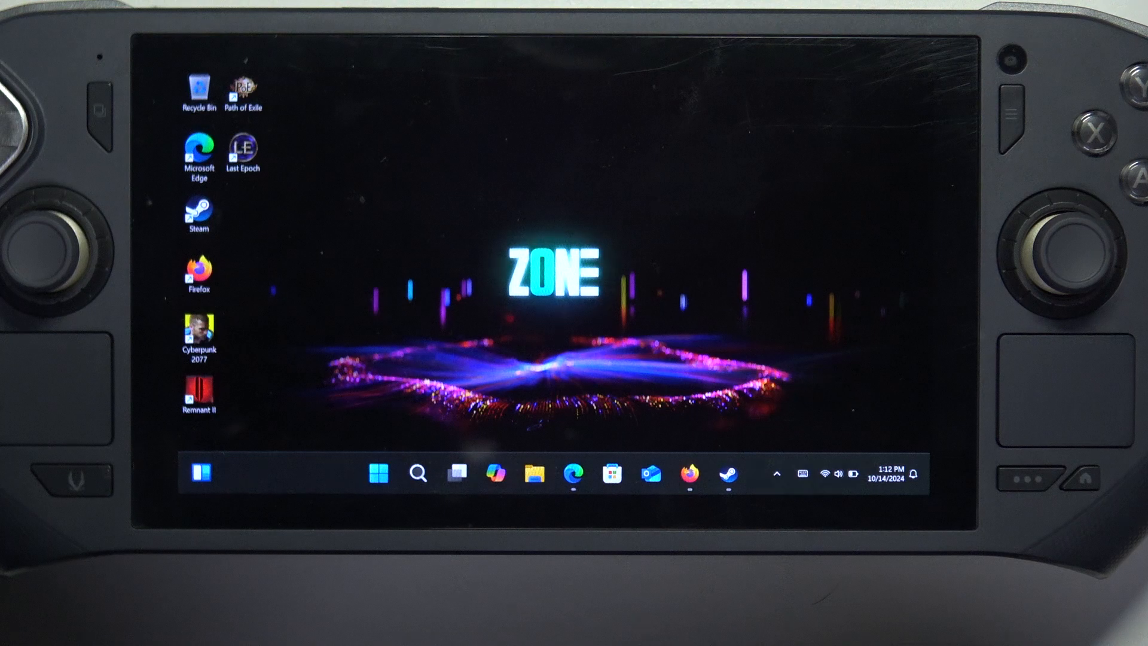
# Step: Bring up the Start menu with its pinned apps list
pyautogui.click(379, 471)
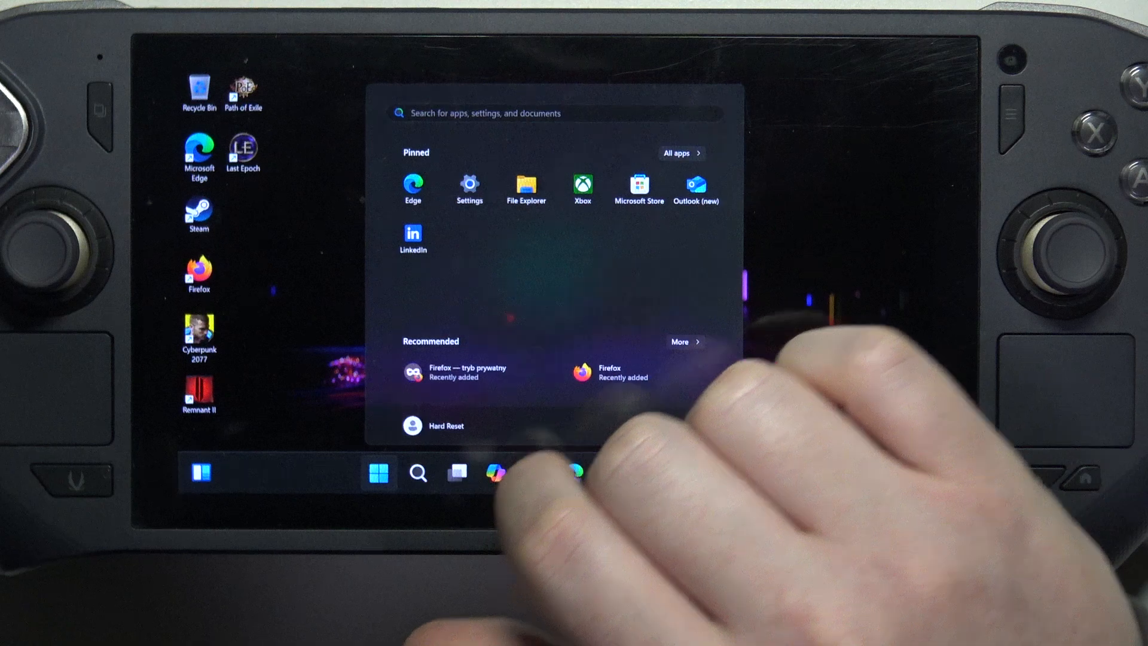
# Step: Reach Settings > Apps > Default apps and activate the Search apps box
pyautogui.click(468, 187)
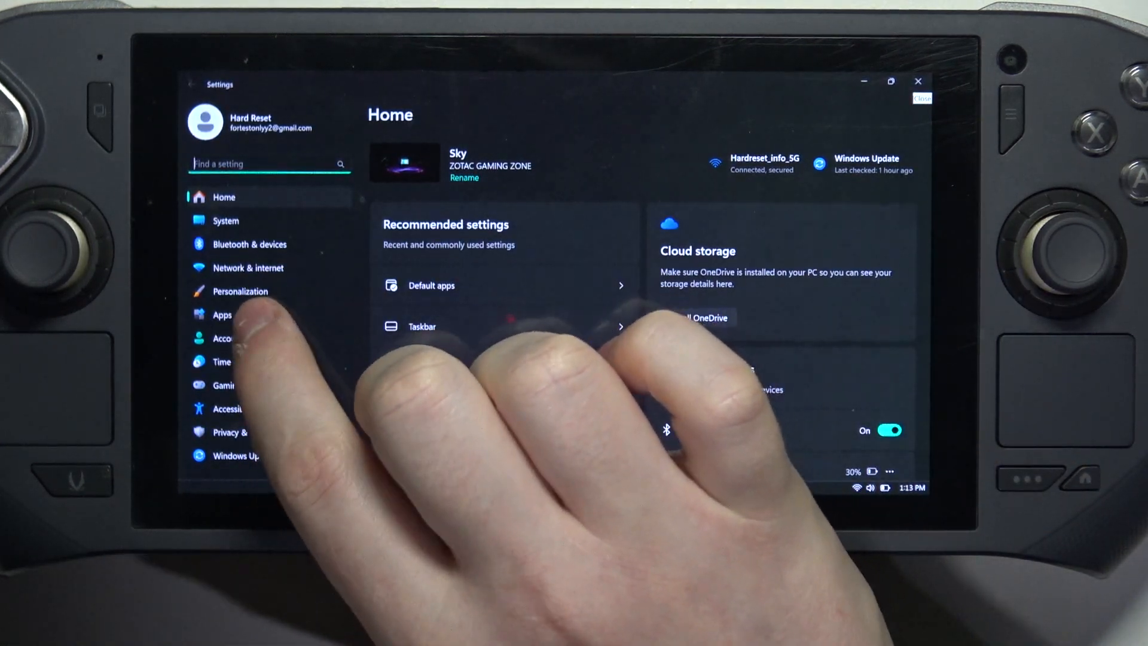
pyautogui.click(222, 315)
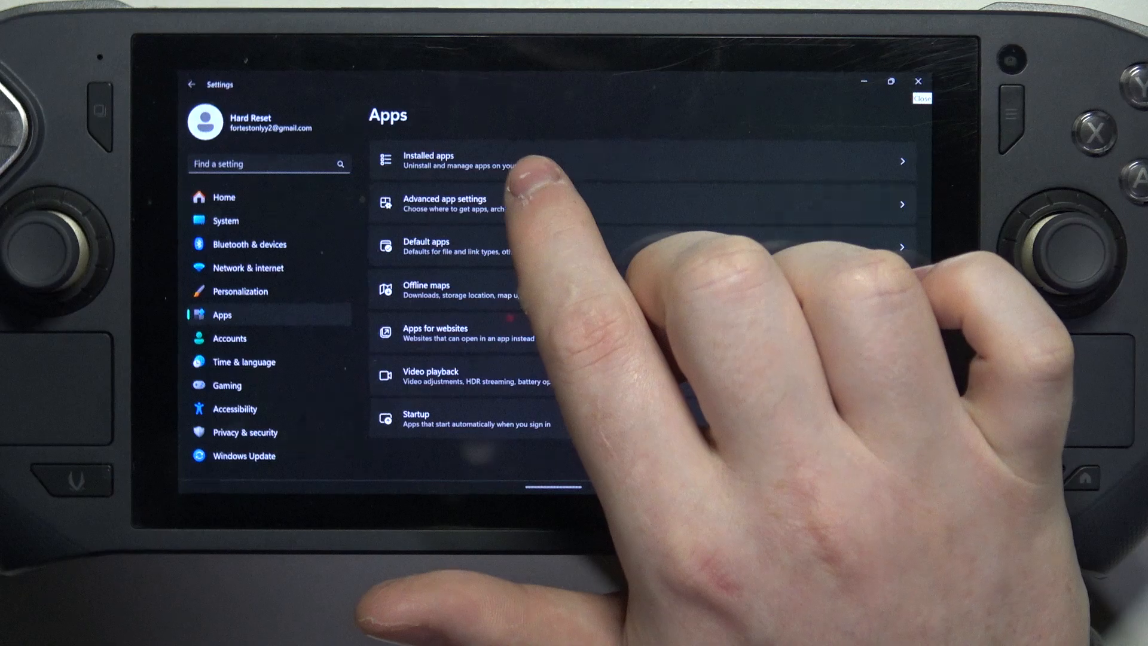
pyautogui.click(426, 246)
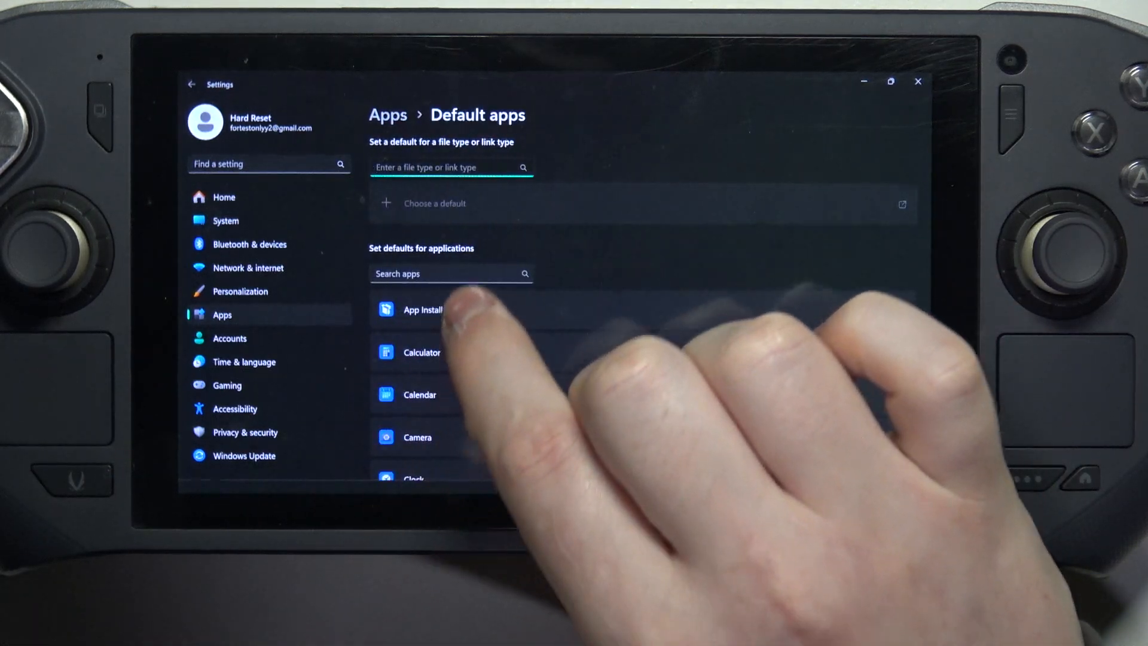
pyautogui.click(451, 273)
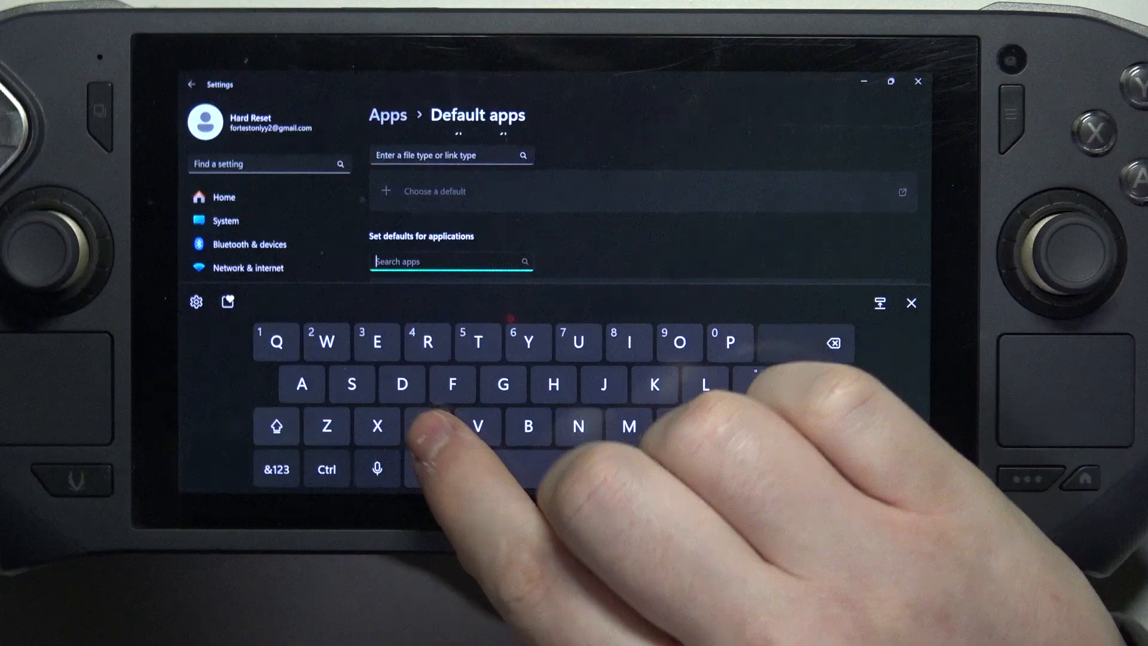
# Step: Filter the app list for 'Firefox' and select the Firefox suggestion
pyautogui.write('iref')
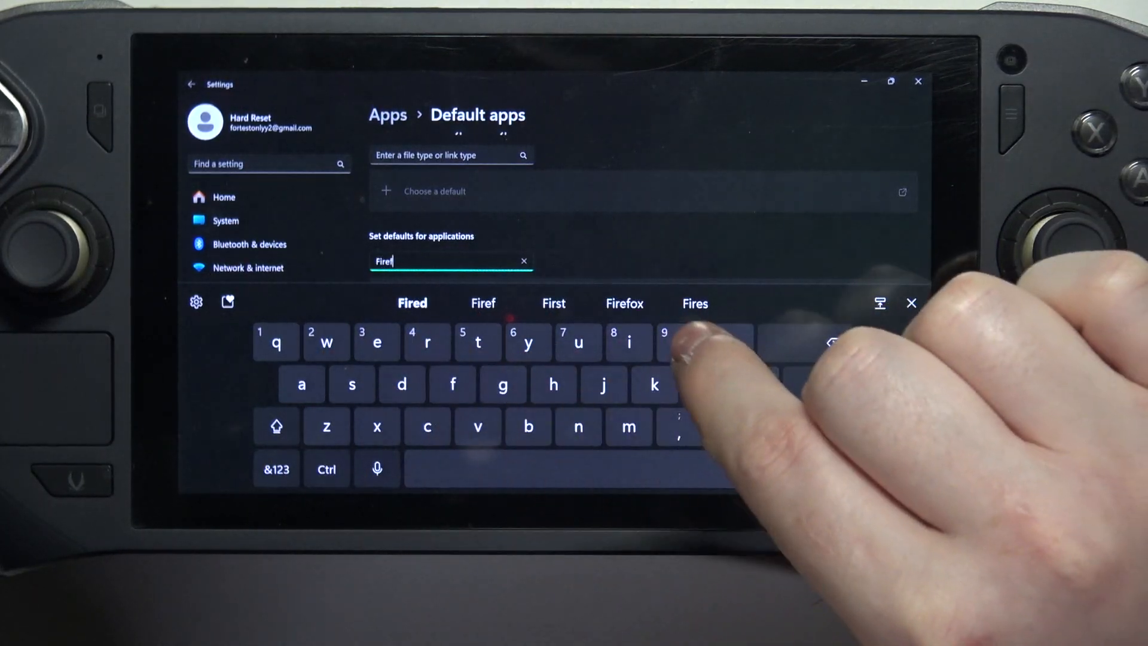
pyautogui.click(624, 303)
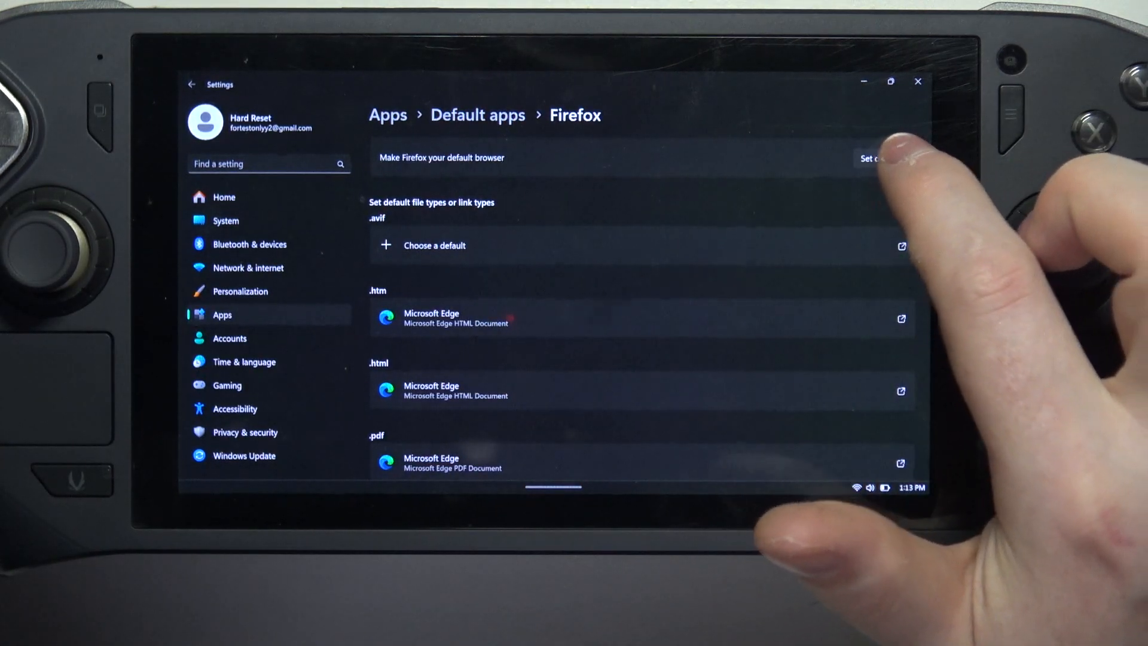
# Step: Make Firefox the default browser (checkmark, .htm/.html switched) and return to the Apps page
pyautogui.click(870, 158)
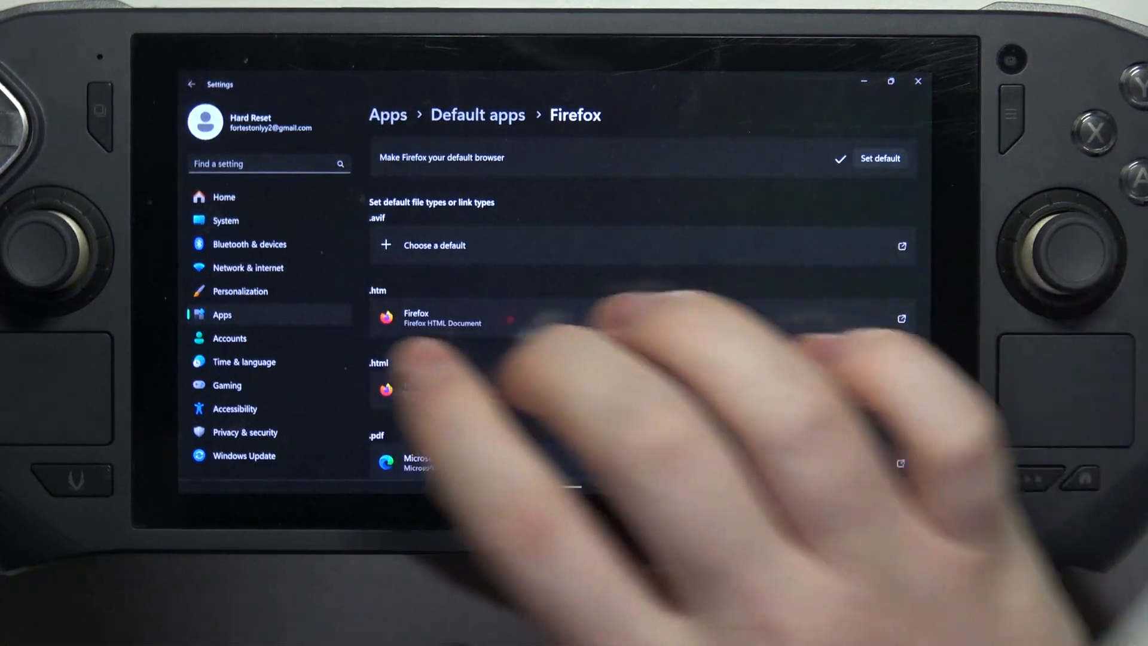
pyautogui.click(387, 114)
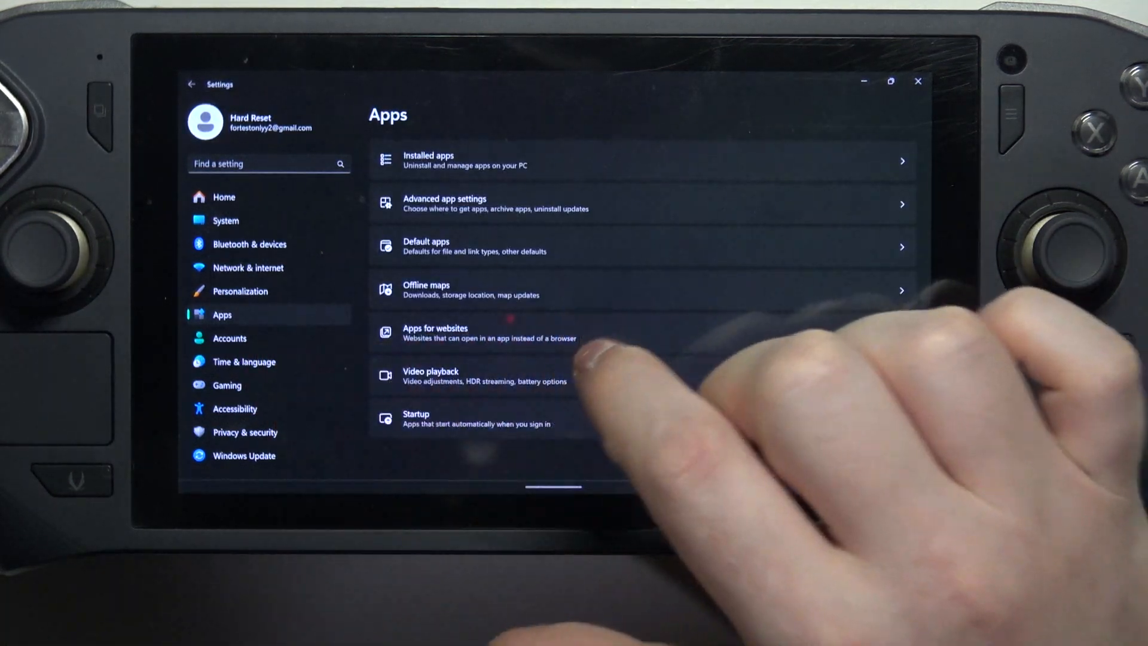